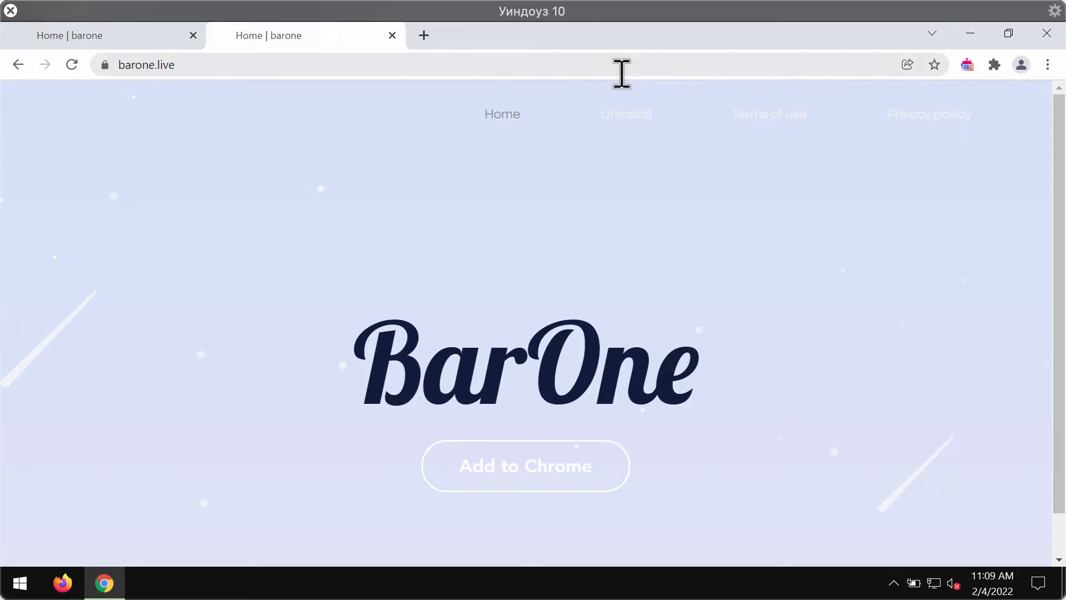
mouse_move(660, 88)
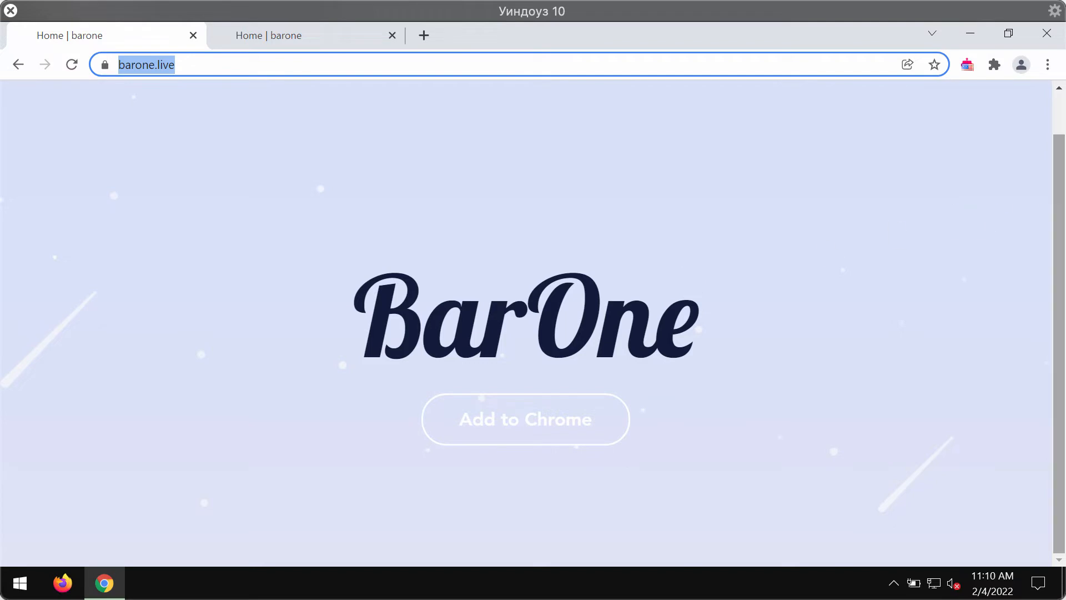
Switch off and remove the Urban Free VPN proxy Unblocker extension, back on the BarOne tab.
click(1047, 65)
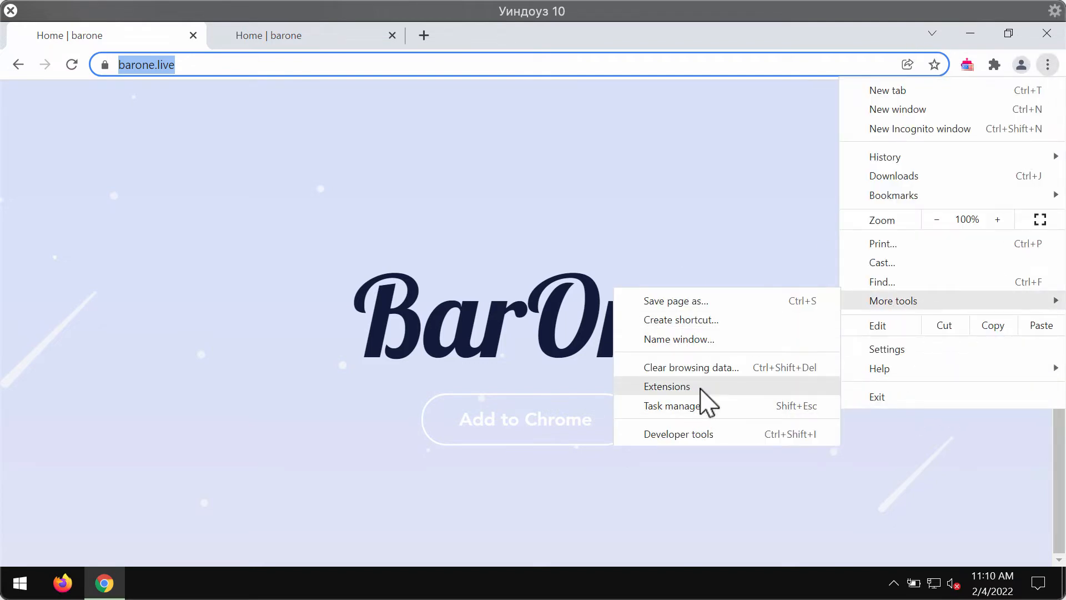
click(666, 387)
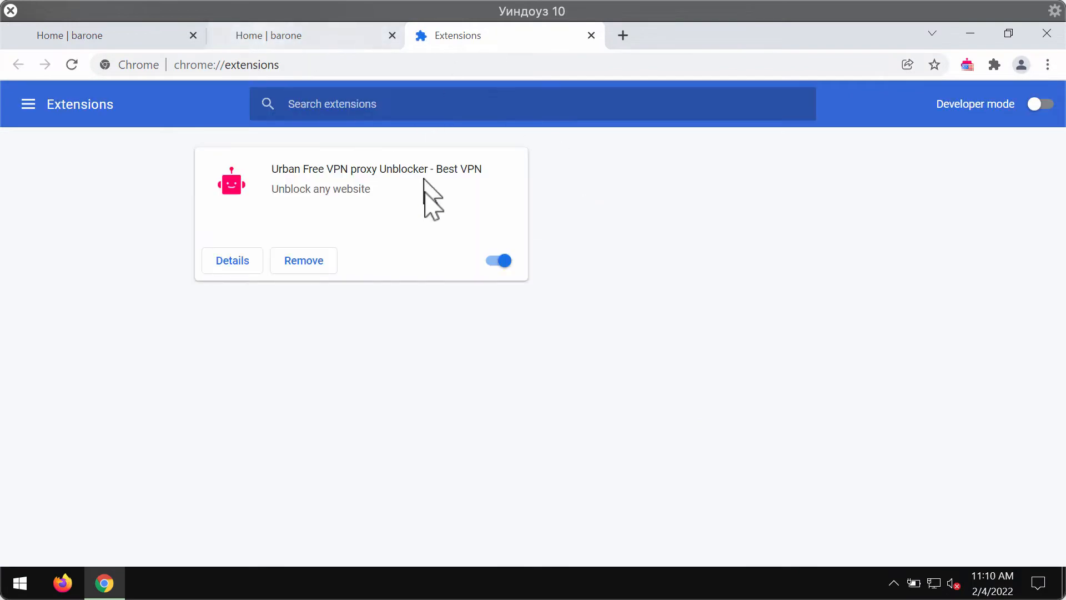
click(497, 261)
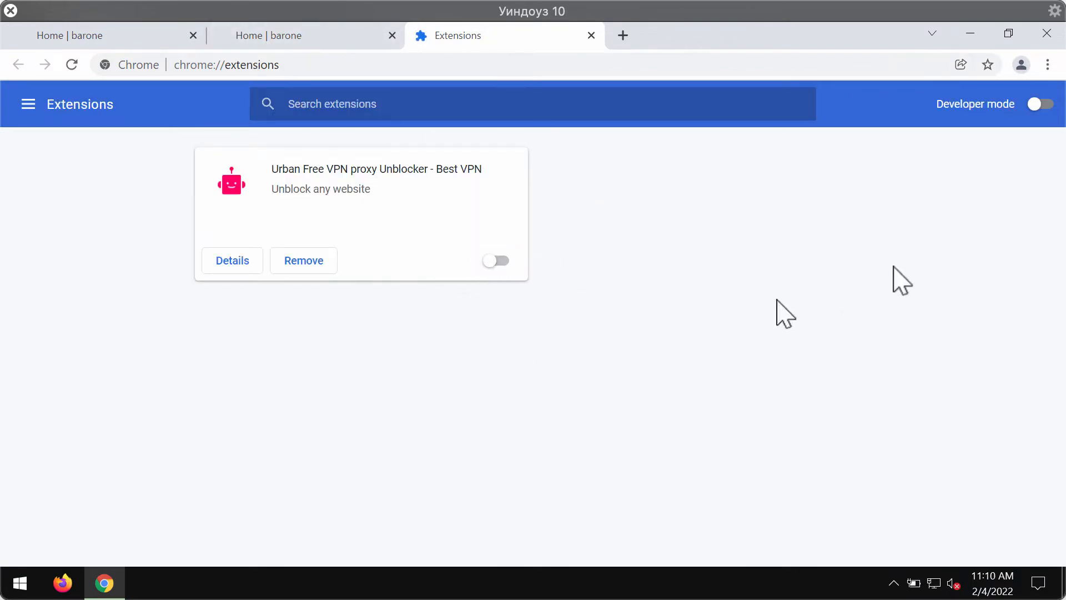
mouse_move(333, 293)
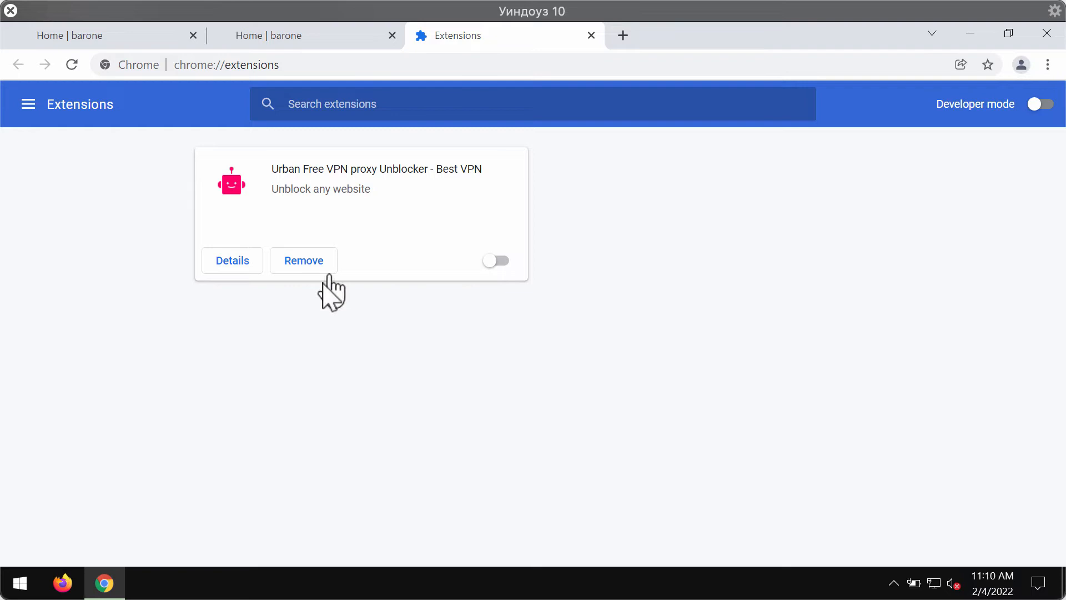
click(590, 34)
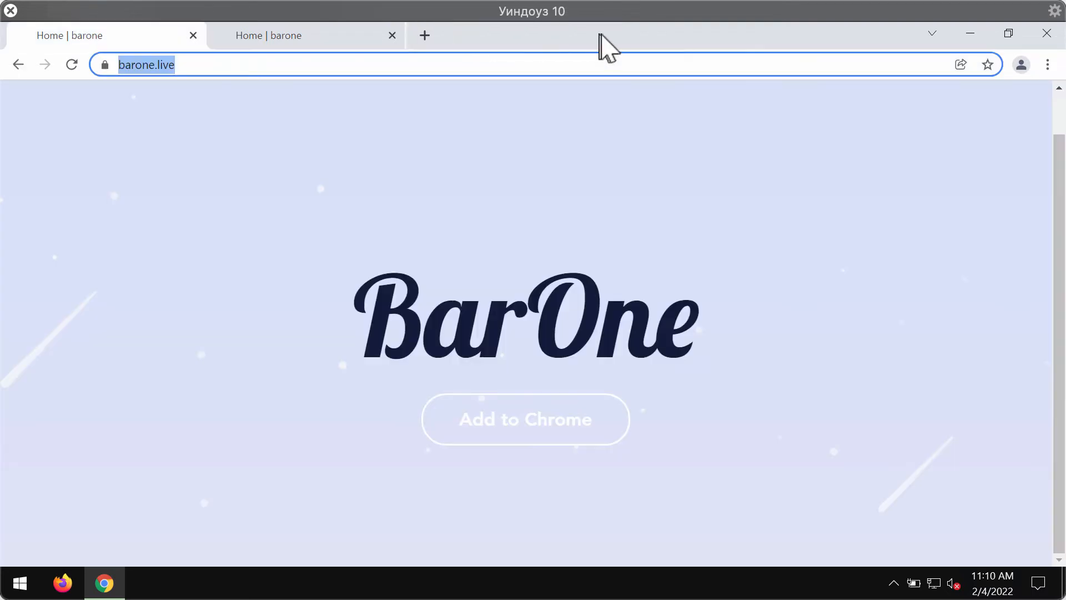
Review the 13 installed programs in Programs and Features for unwanted software.
right_click(19, 582)
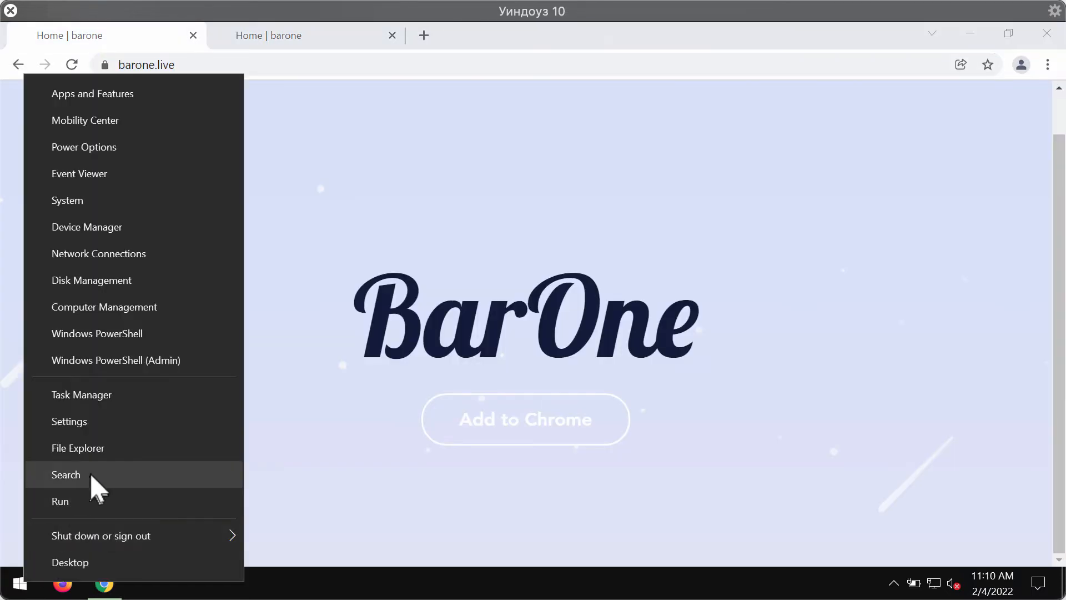
click(66, 475)
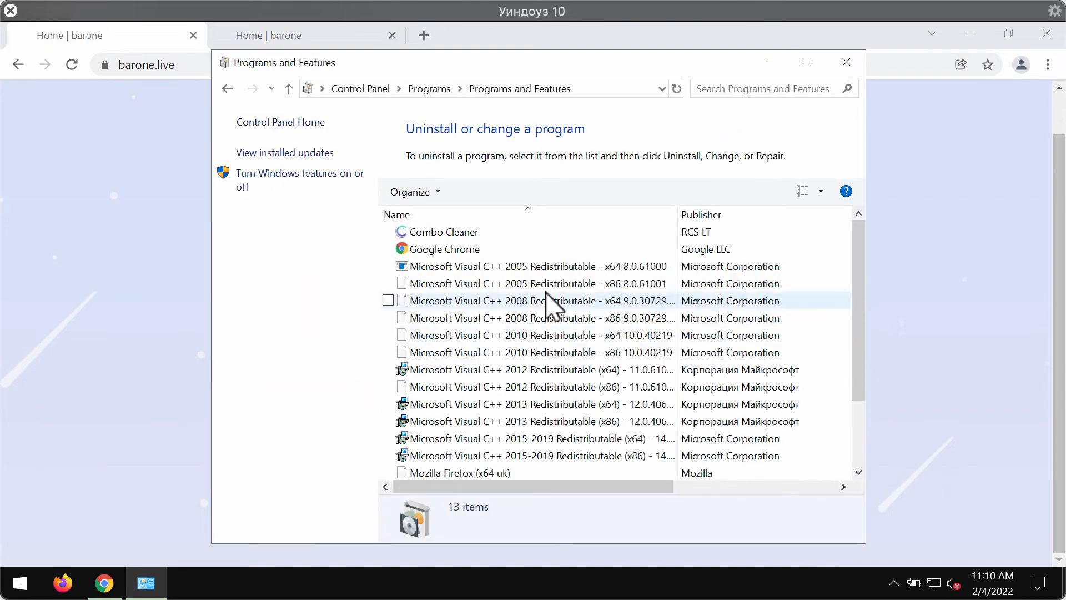
scroll(down, 3)
text(c)
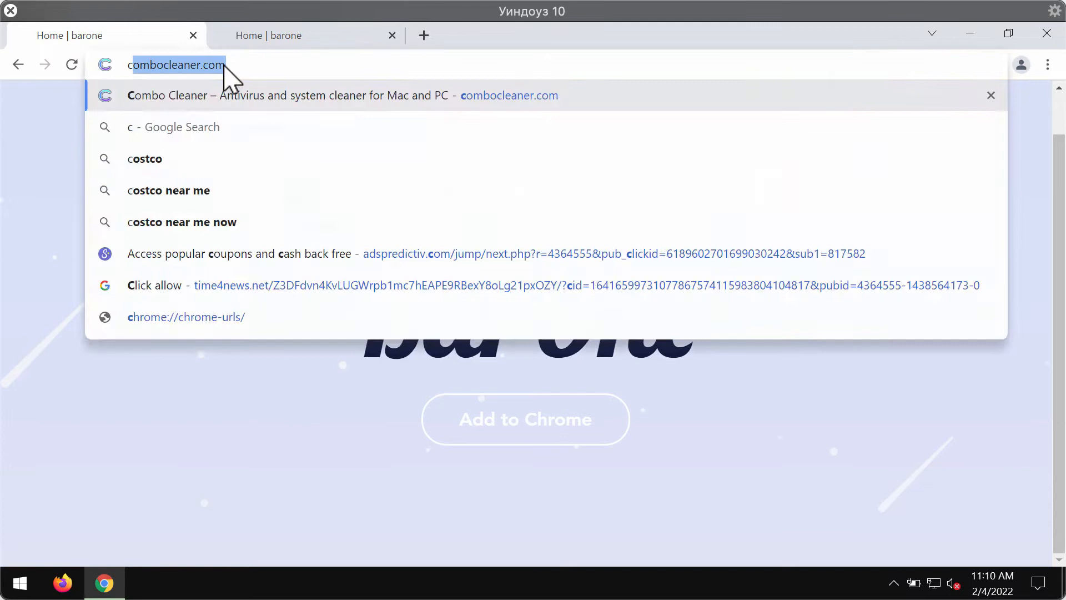
Visit combocleaner.com and get Combo Cleaner installed with a desktop shortcut.
click(272, 95)
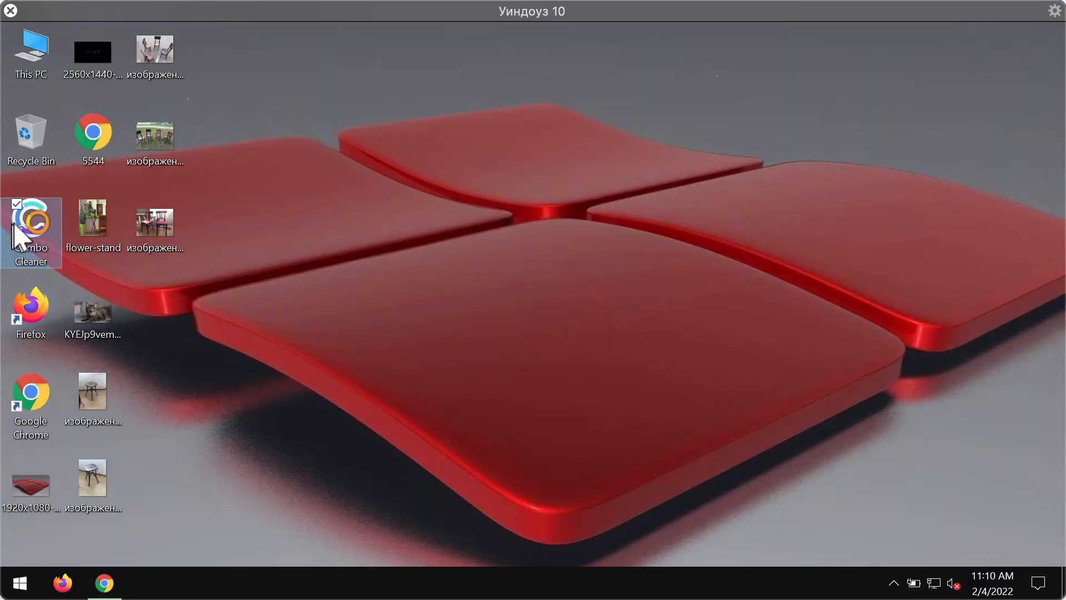
Launch Combo Cleaner from its desktop shortcut to reach the scan Dashboard.
double_click(31, 227)
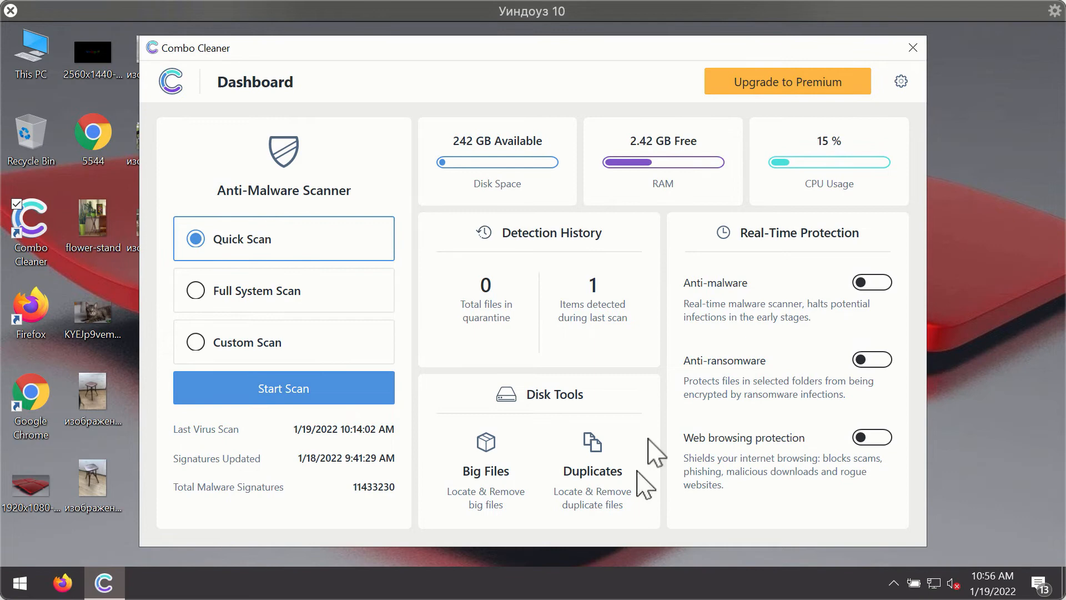
mouse_move(652, 397)
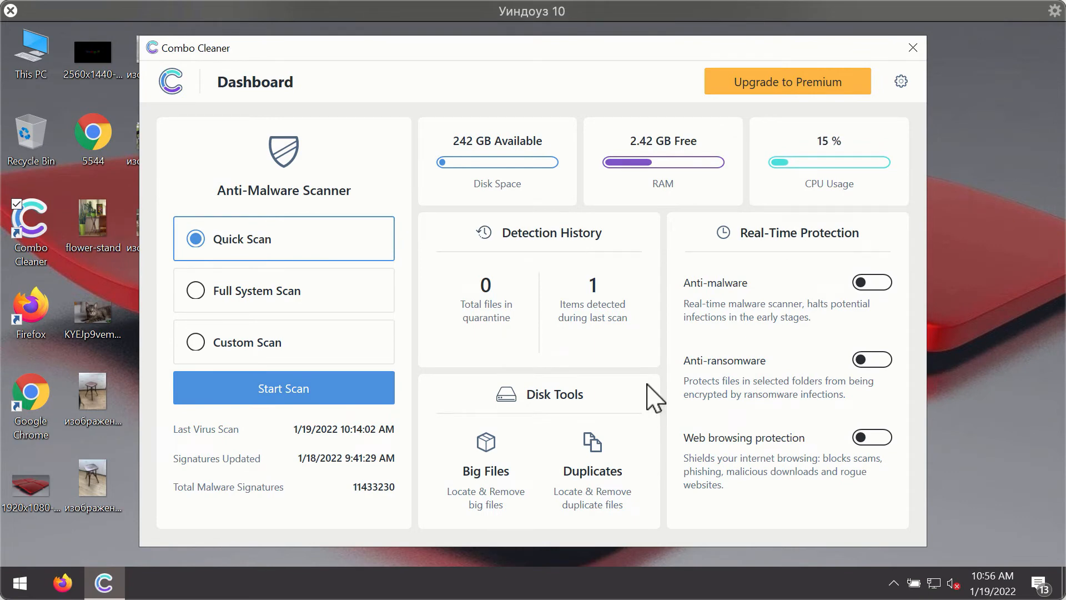
mouse_move(695, 167)
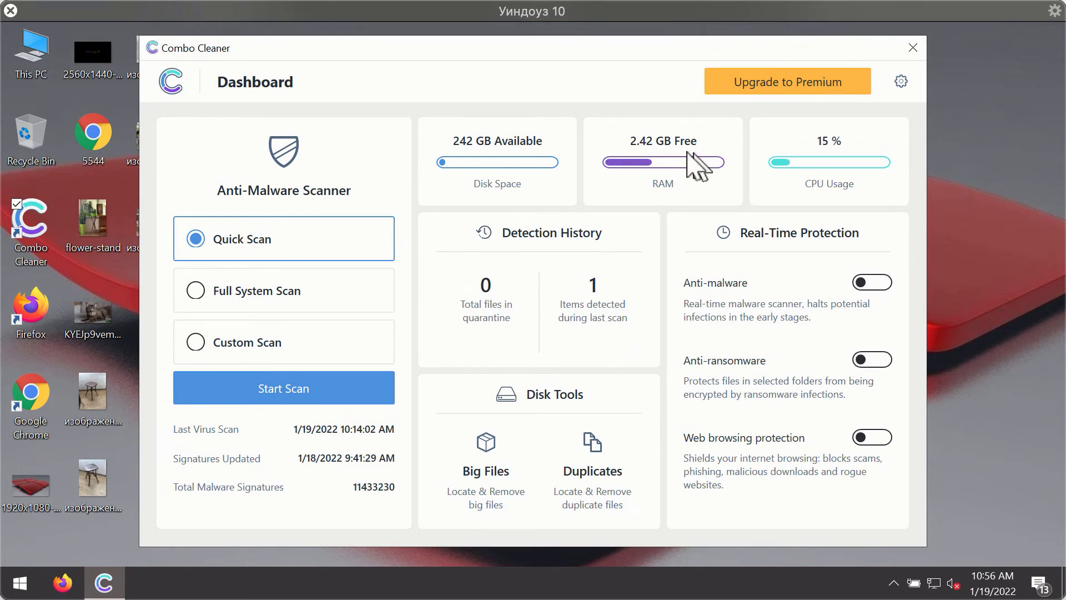
mouse_move(248, 272)
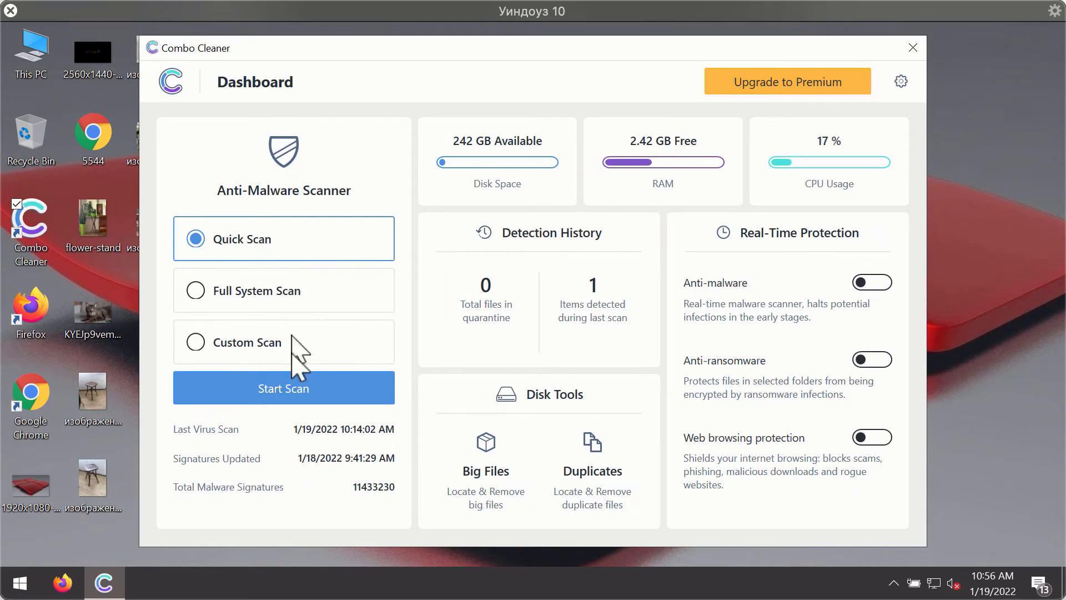
Start a Quick Scan in the Anti-Malware Scanner.
click(283, 387)
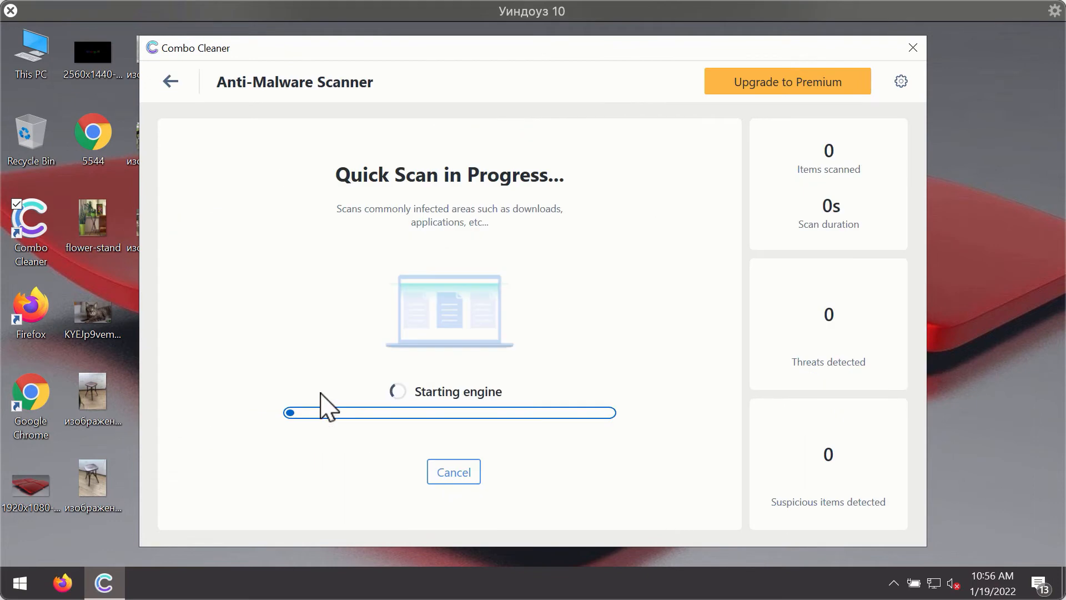
mouse_move(525, 331)
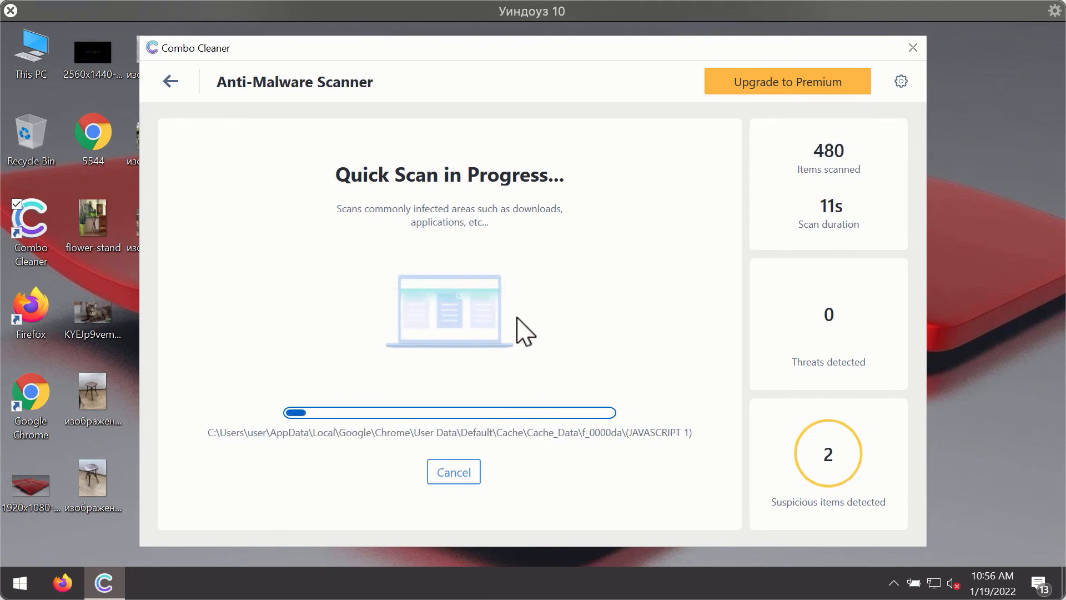
mouse_move(665, 313)
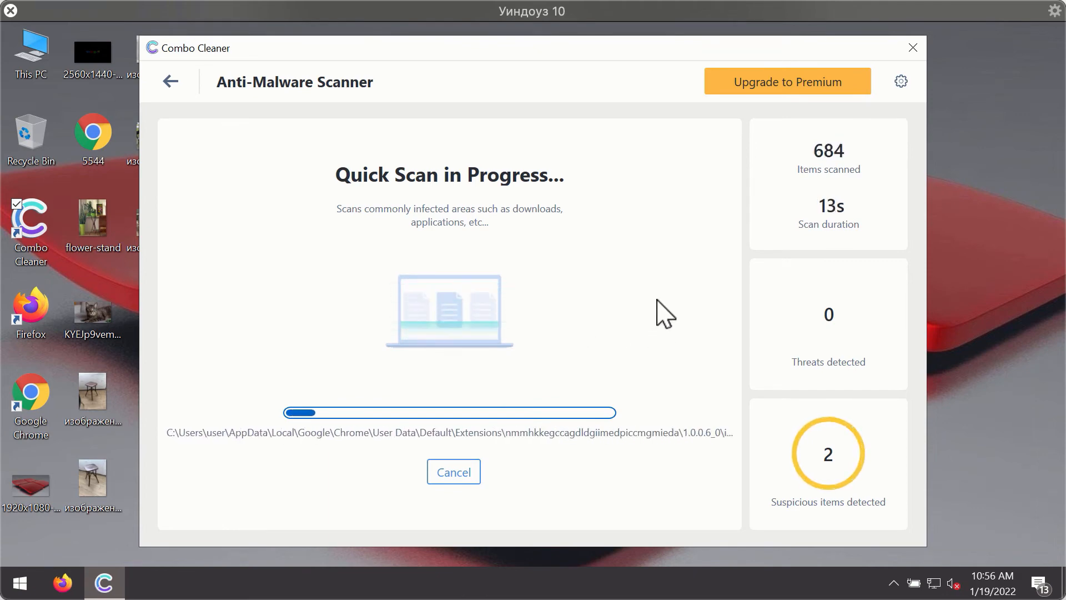
mouse_move(689, 209)
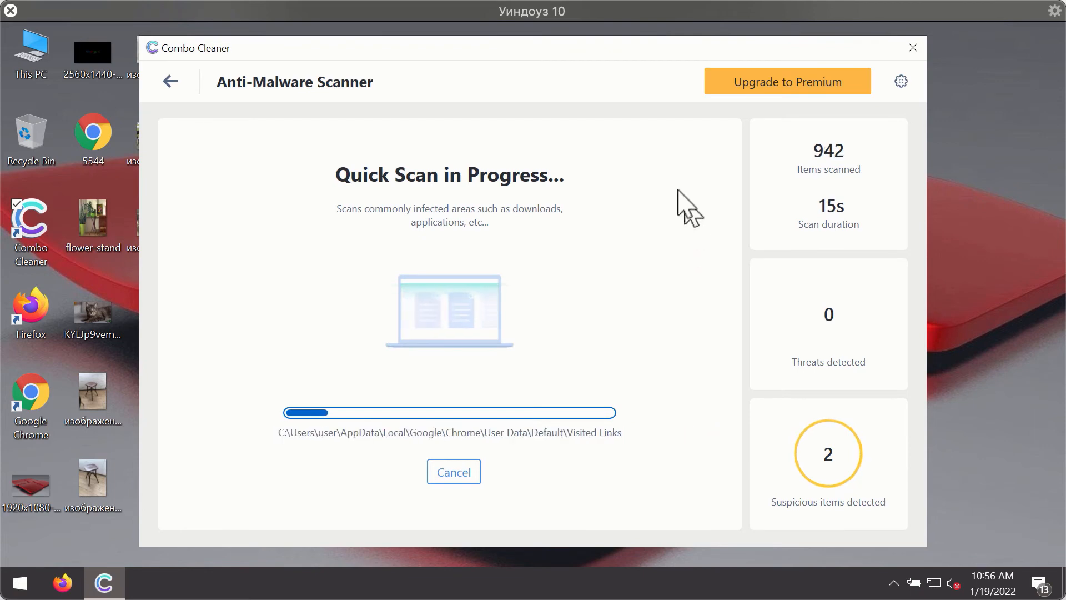
mouse_move(570, 94)
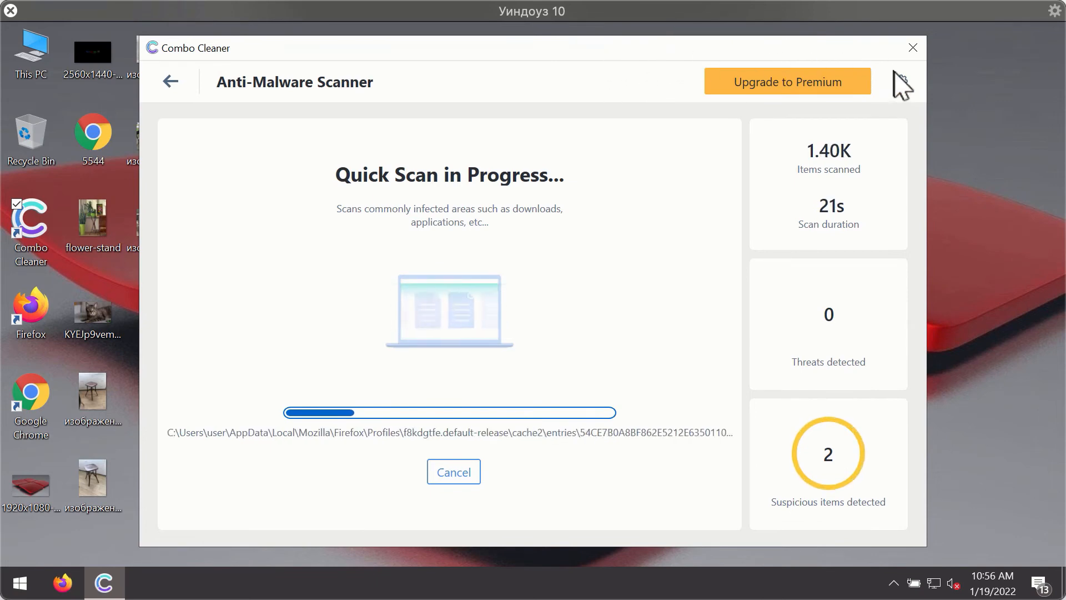
View the Anti-Ransomware settings, which list no protected folders or trusted programs.
click(900, 81)
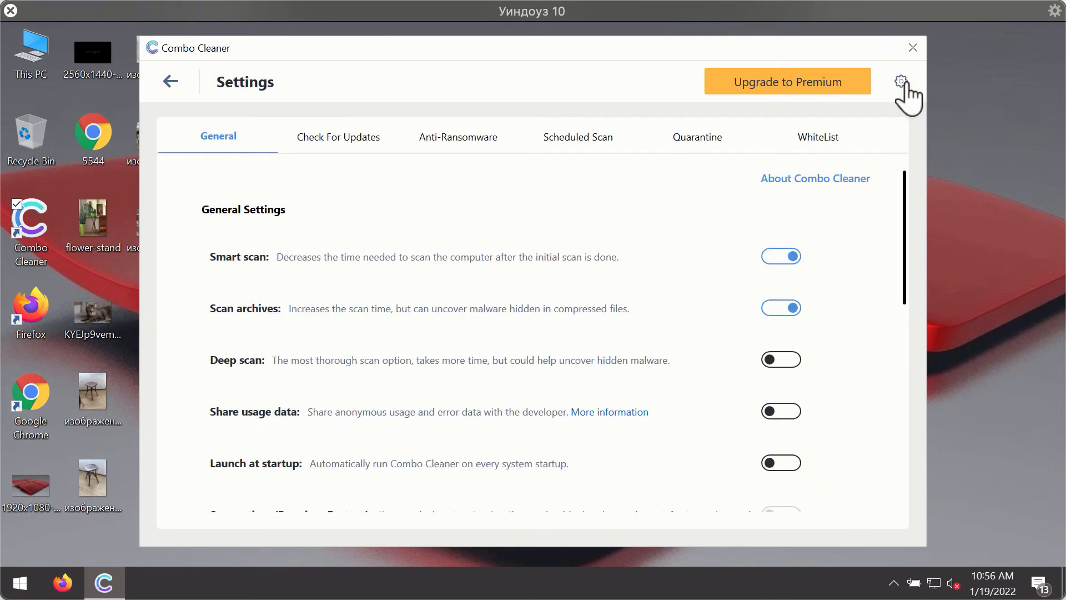
mouse_move(449, 139)
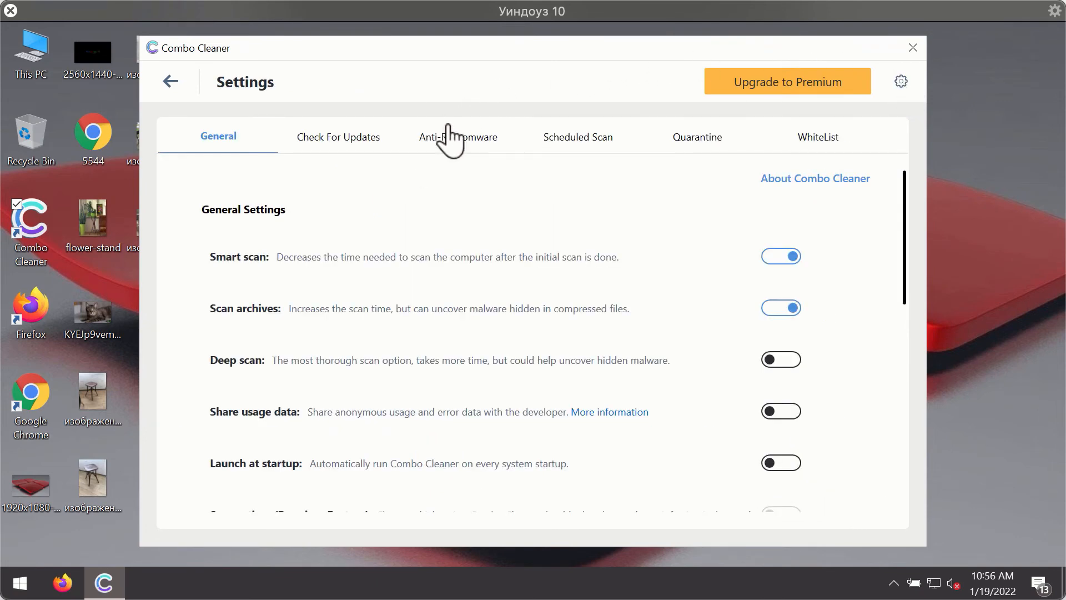
click(458, 136)
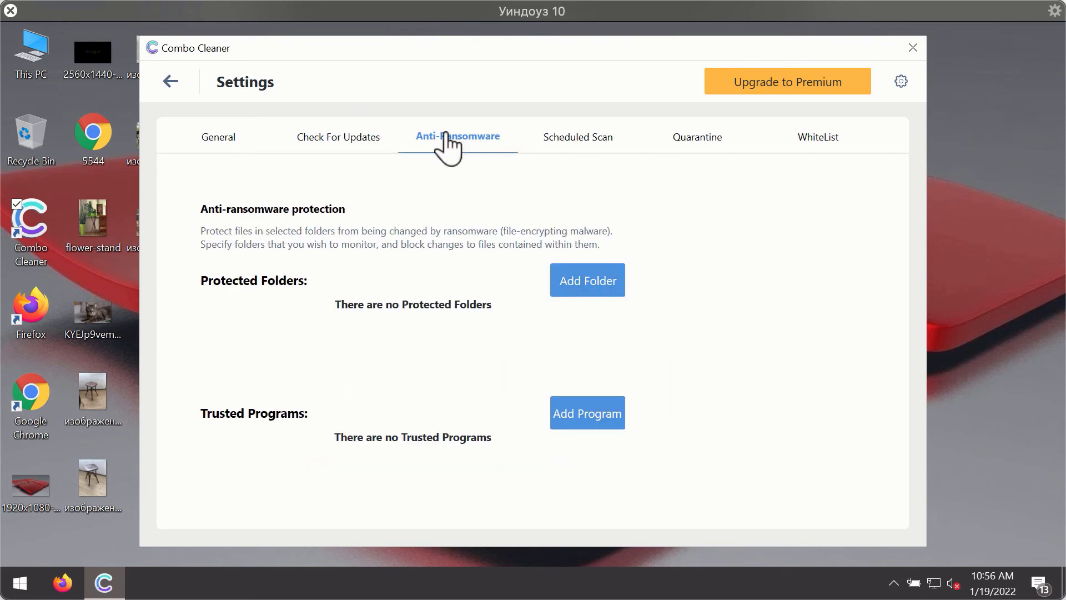
mouse_move(440, 156)
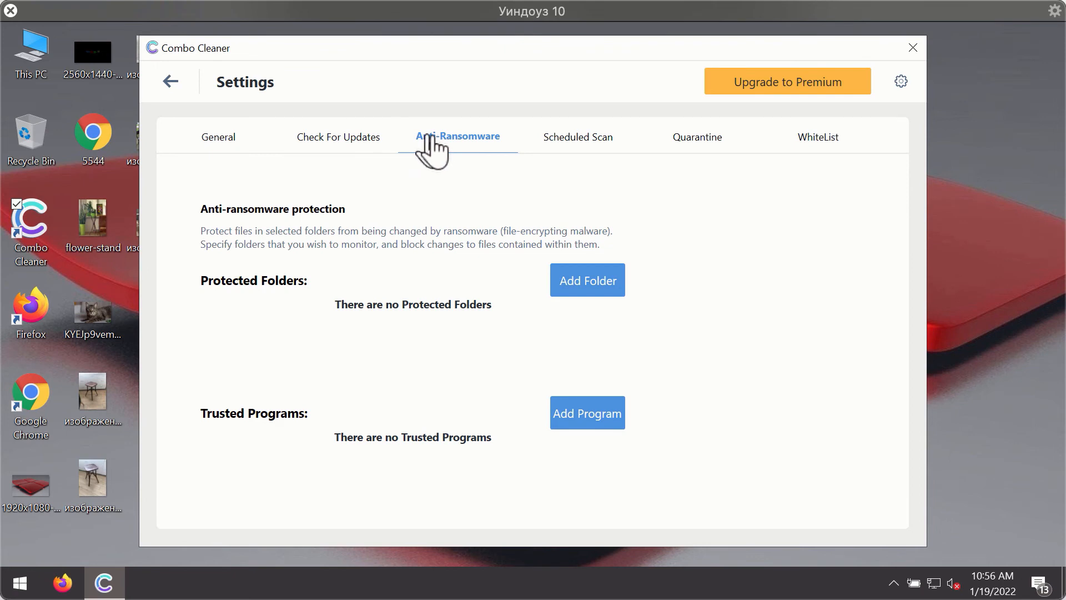
mouse_move(581, 119)
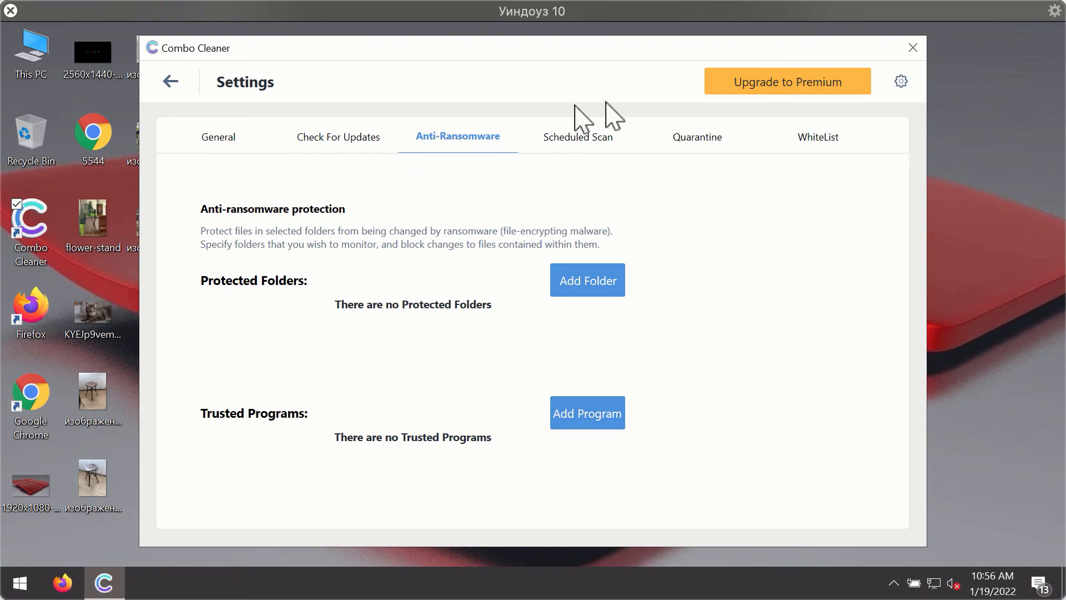
mouse_move(494, 144)
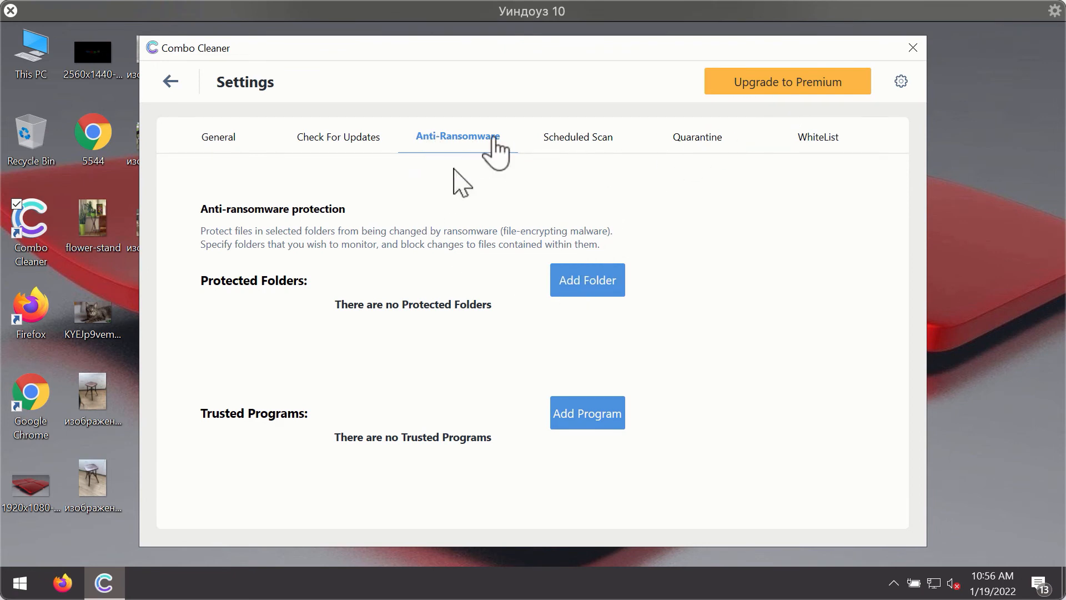
mouse_move(692, 155)
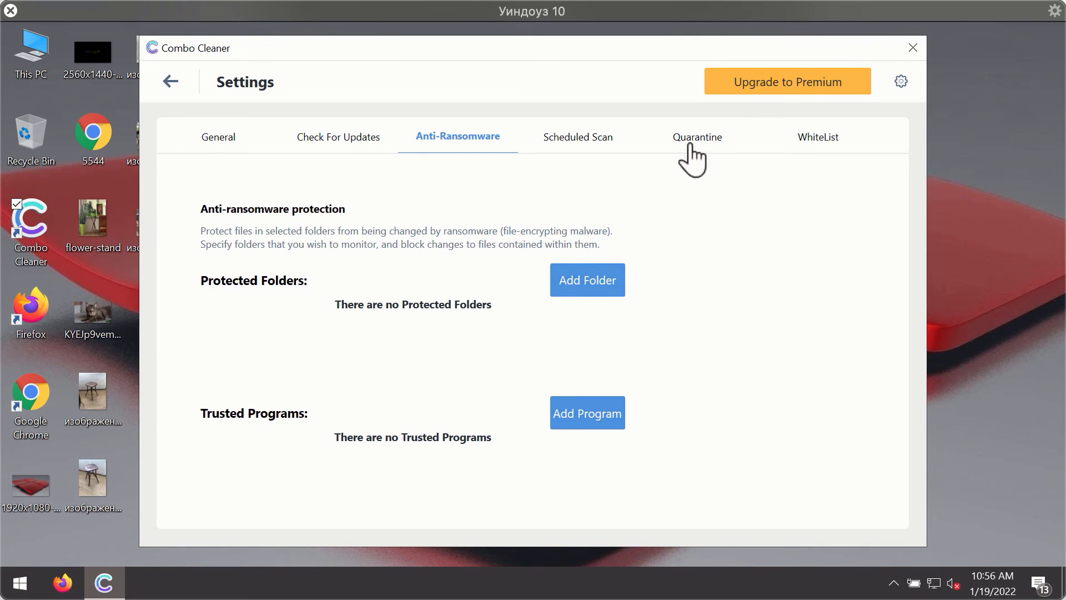
mouse_move(680, 160)
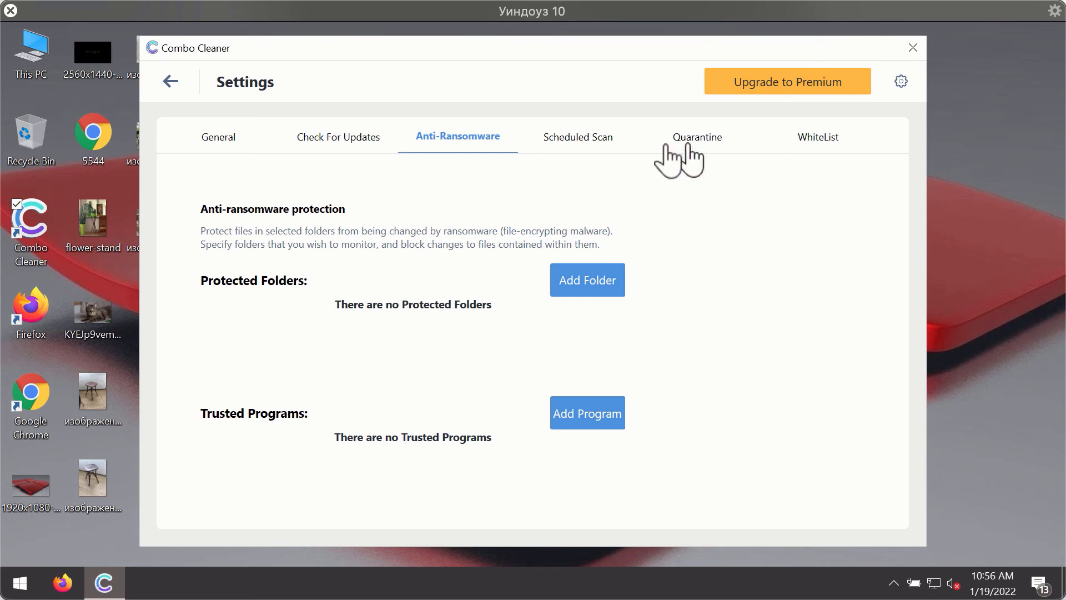
mouse_move(658, 75)
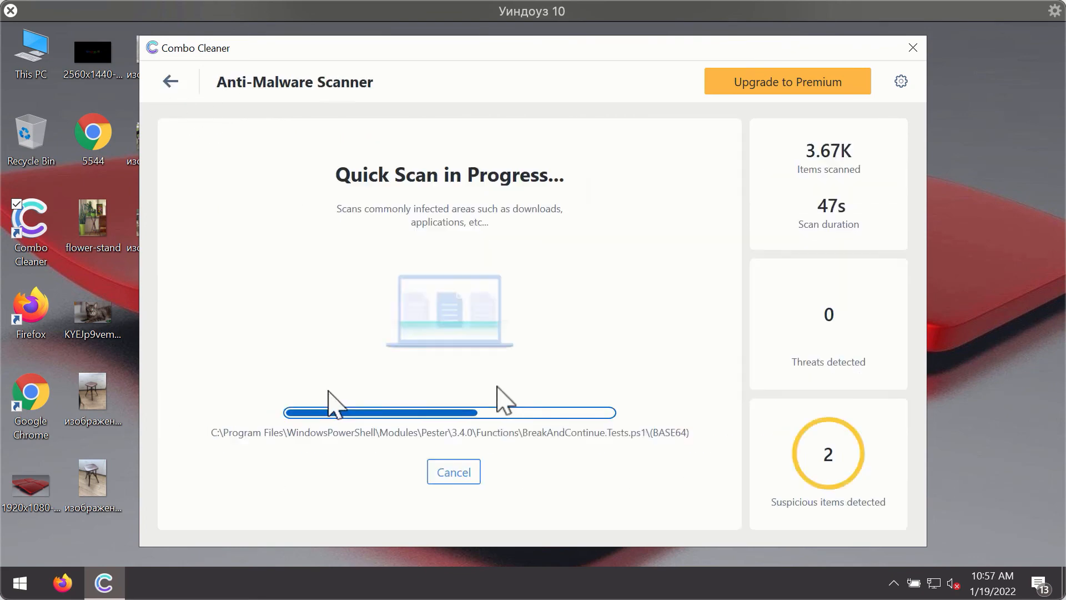
Cancel the quick scan to show the news-central.org Ads and topraw.net Ads threats.
click(453, 471)
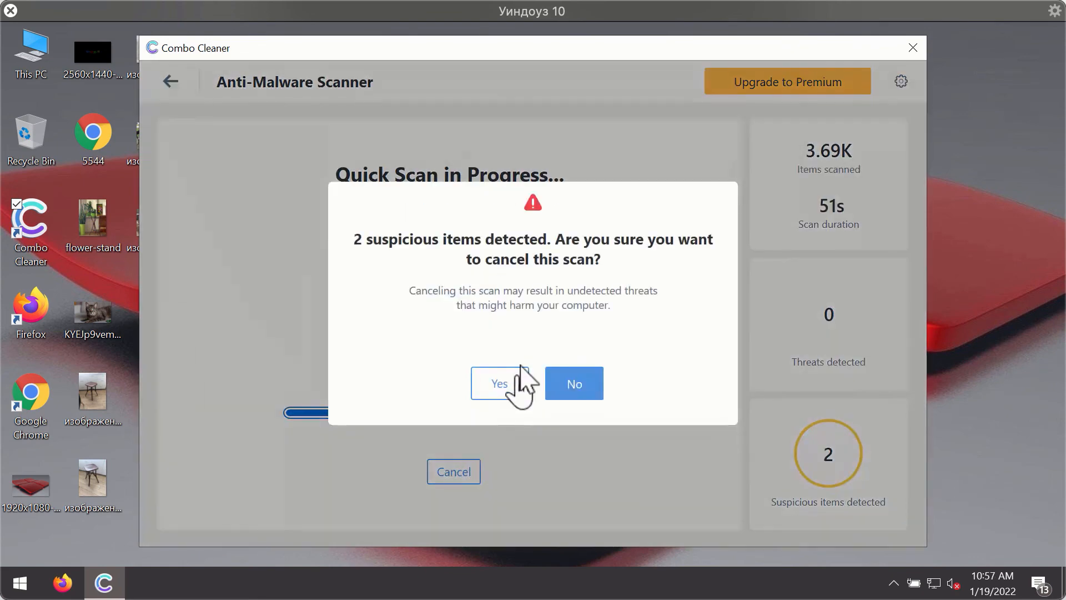
click(499, 383)
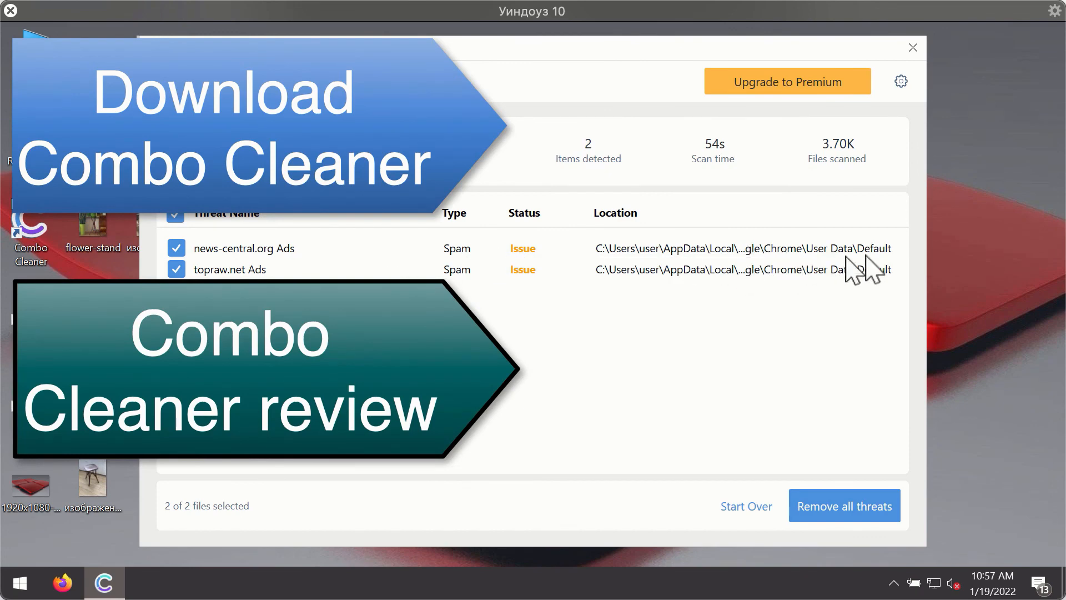
mouse_move(872, 172)
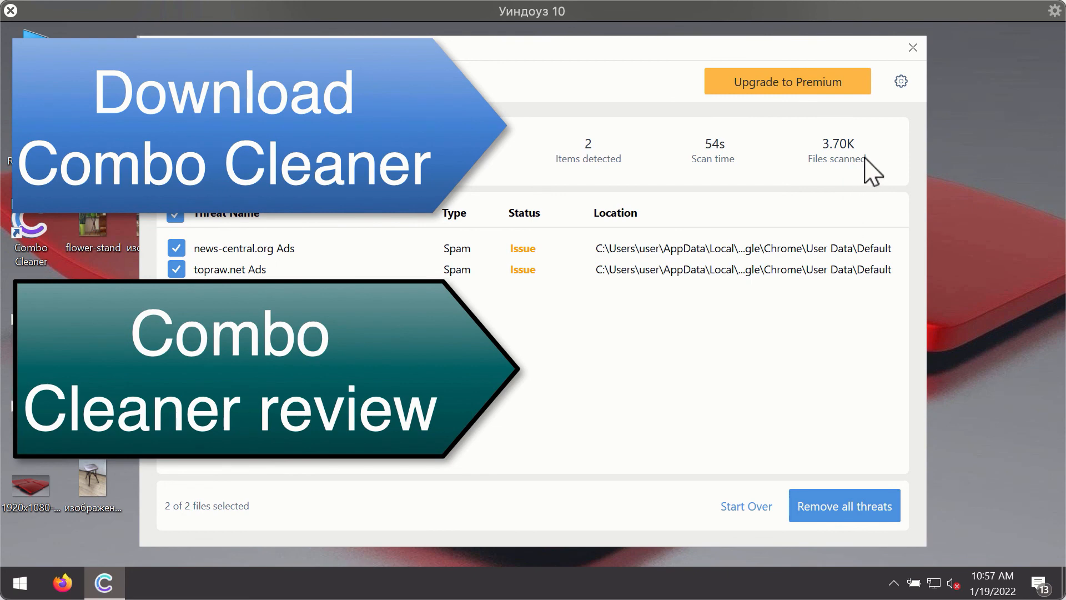
mouse_move(785, 276)
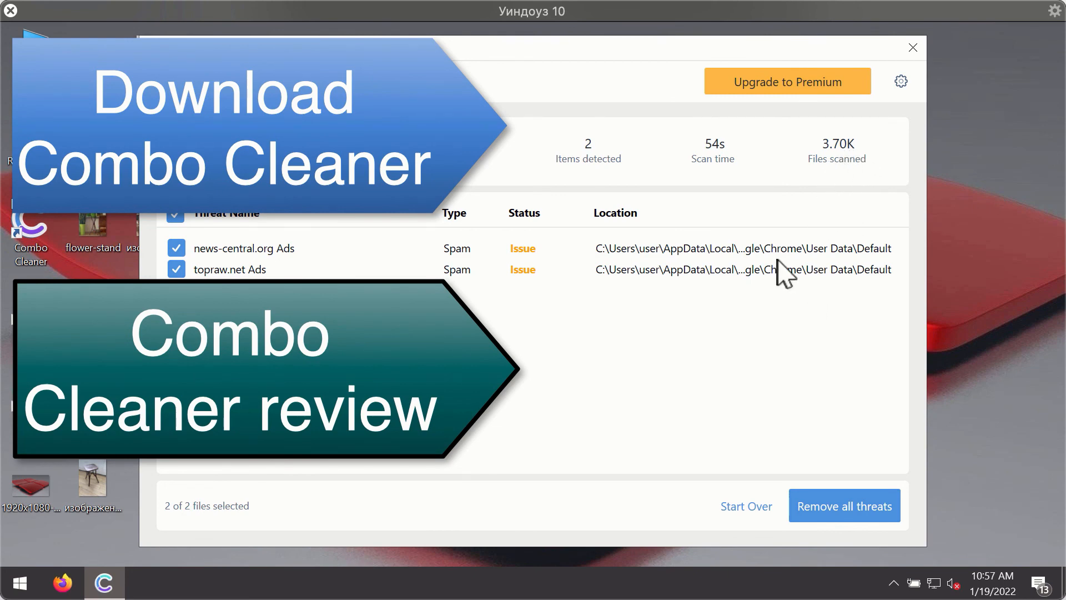